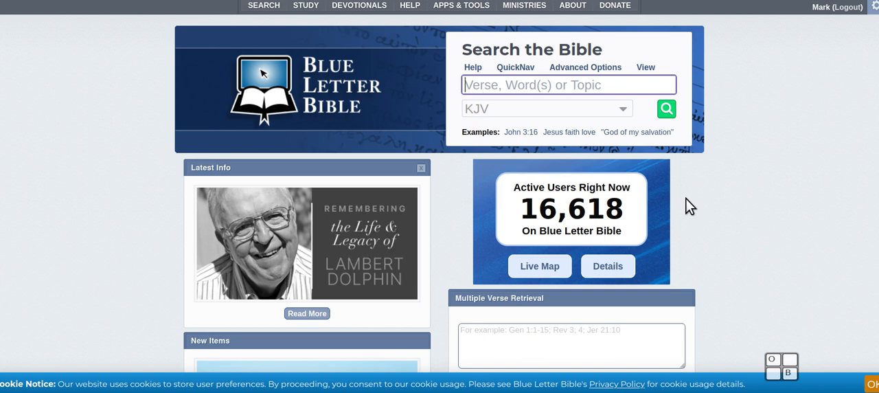
mouse_move(673, 186)
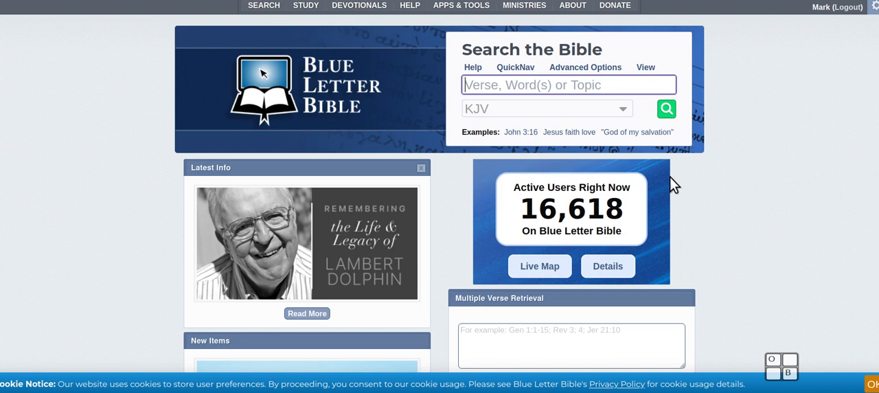
mouse_move(689, 170)
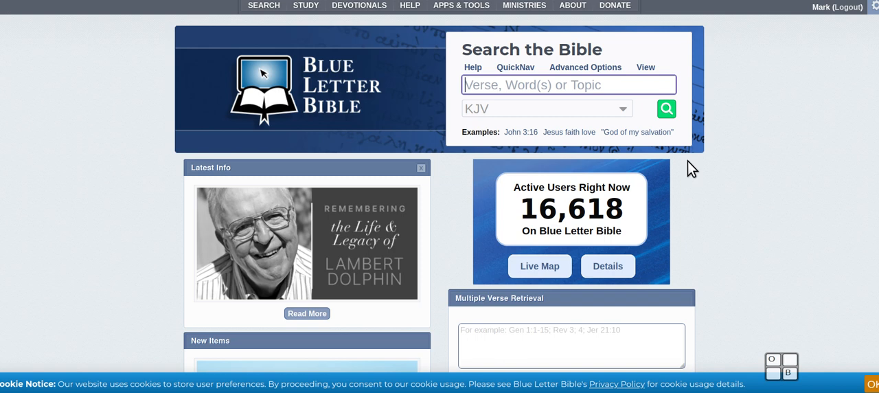
mouse_move(686, 165)
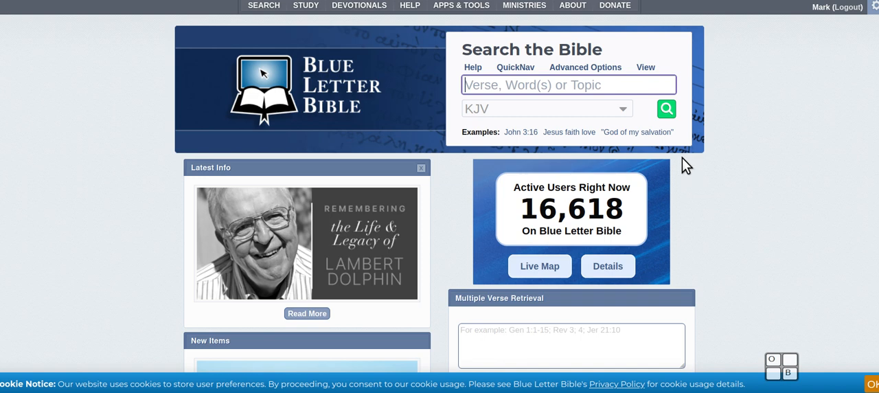
mouse_move(415, 76)
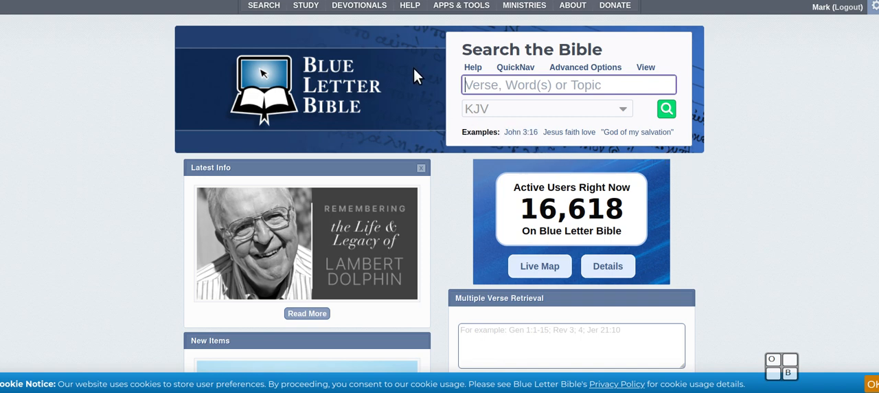
mouse_move(423, 52)
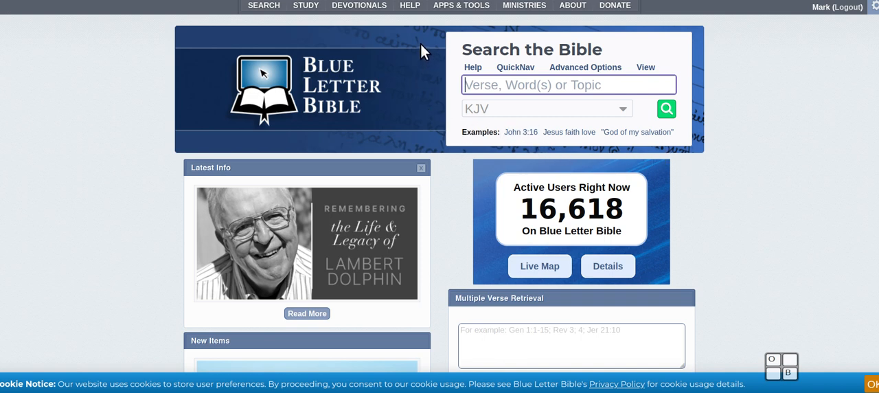
From the Apps & Tools overview, load the BLB CD information page under BLB Offline.
left_click(461, 6)
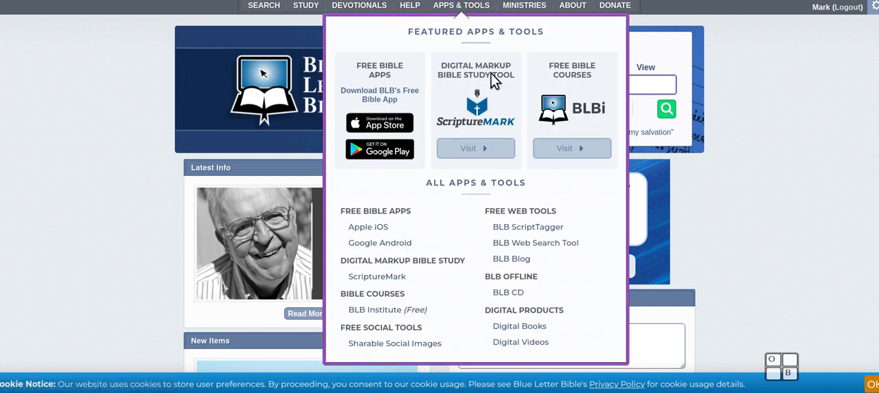
mouse_move(502, 291)
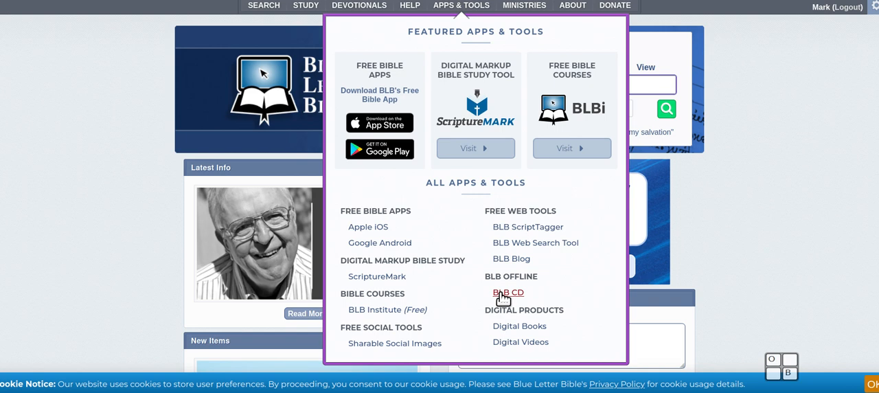
mouse_move(508, 292)
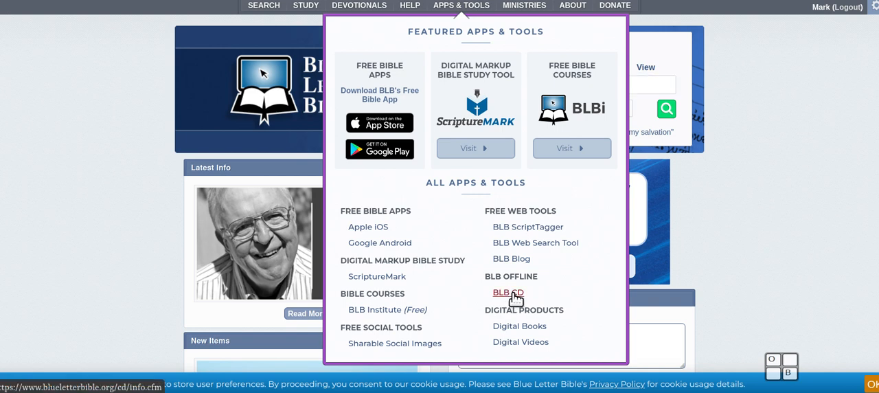
left_click(508, 291)
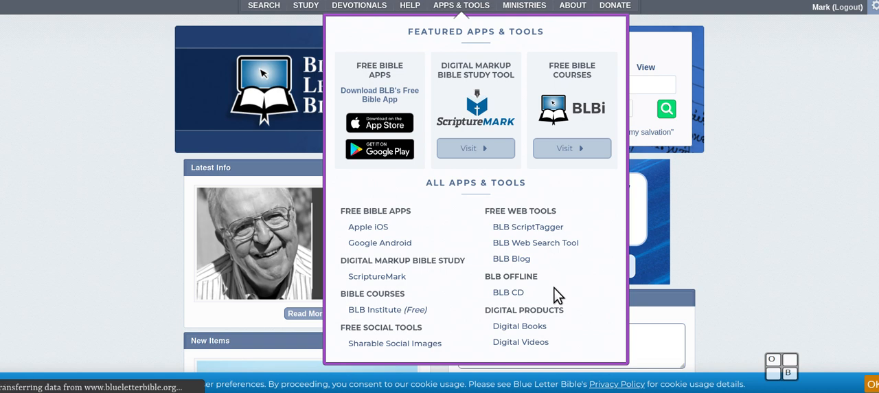
left_click(508, 291)
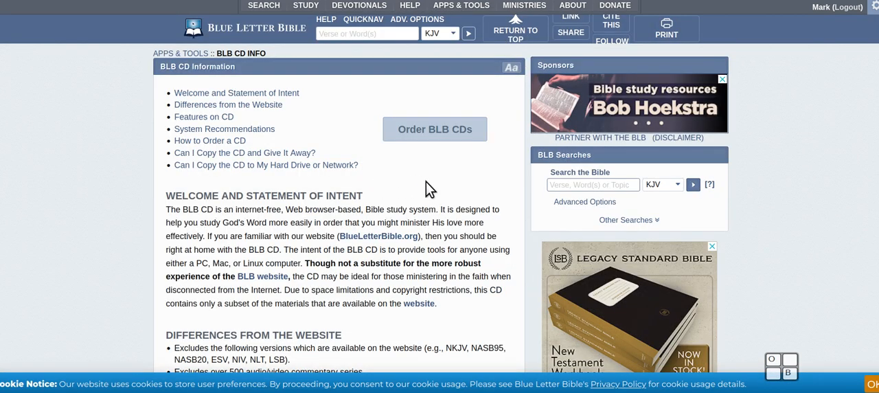
mouse_move(351, 180)
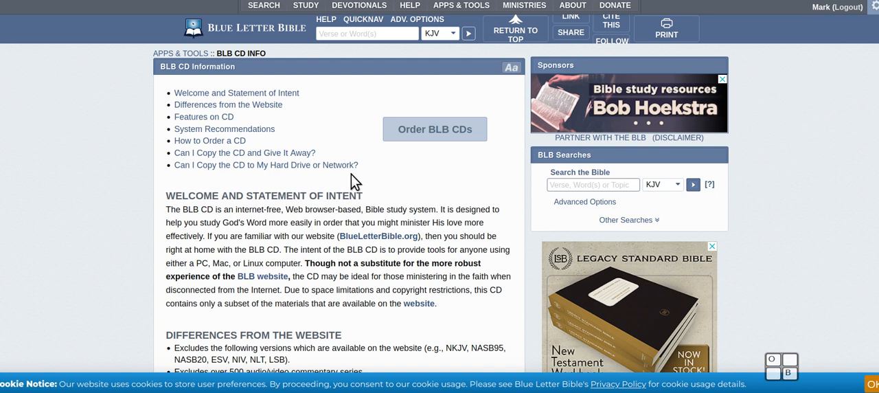
mouse_move(357, 137)
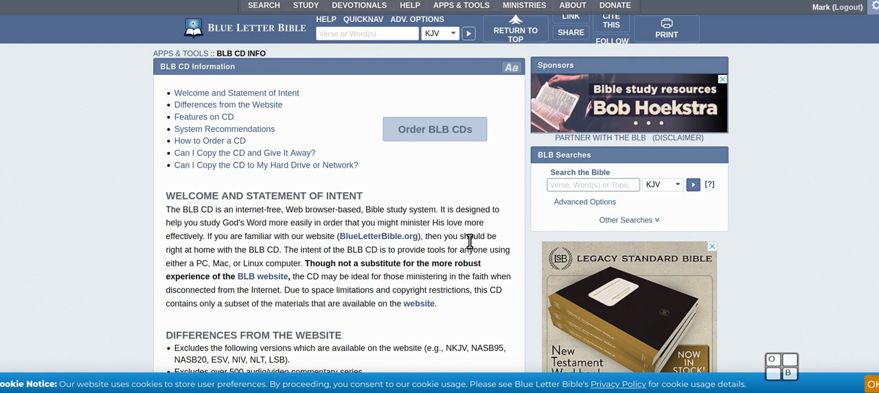
mouse_move(467, 157)
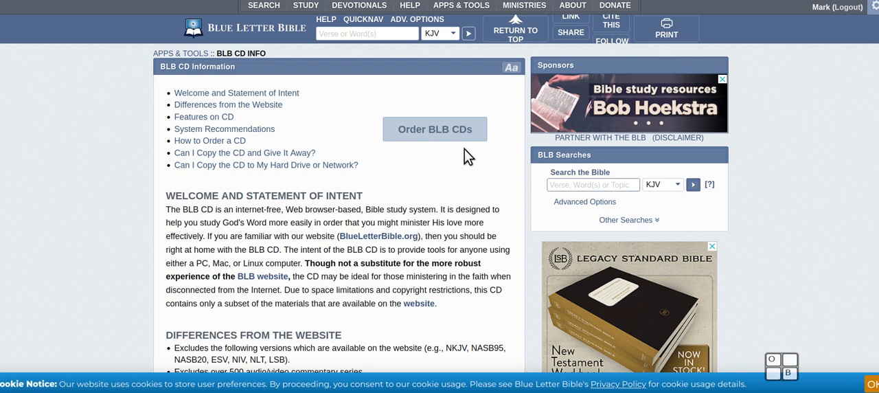
mouse_move(396, 157)
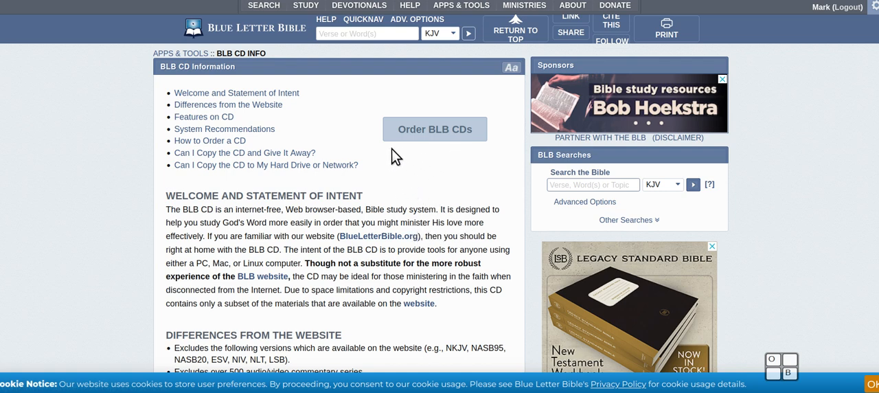
mouse_move(459, 167)
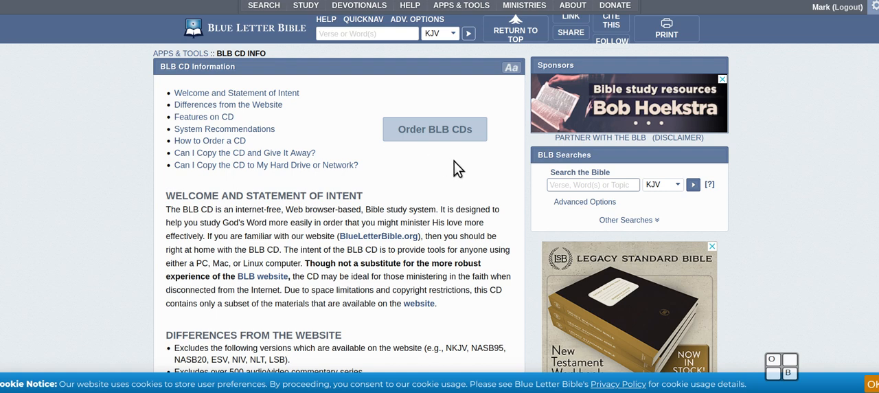
mouse_move(453, 154)
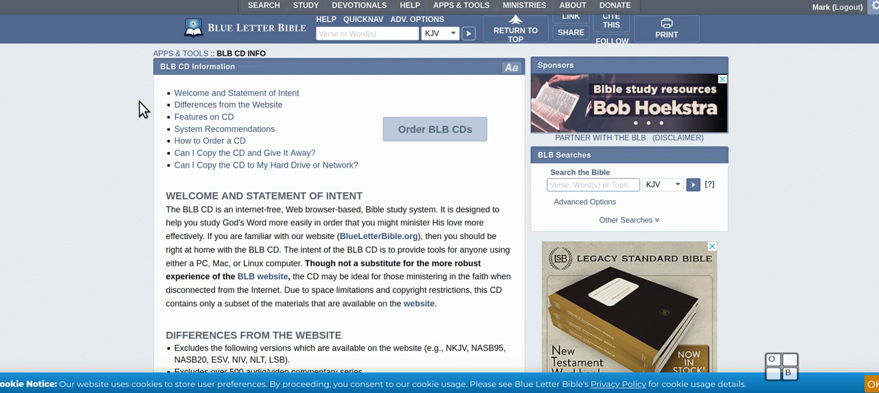
mouse_move(296, 74)
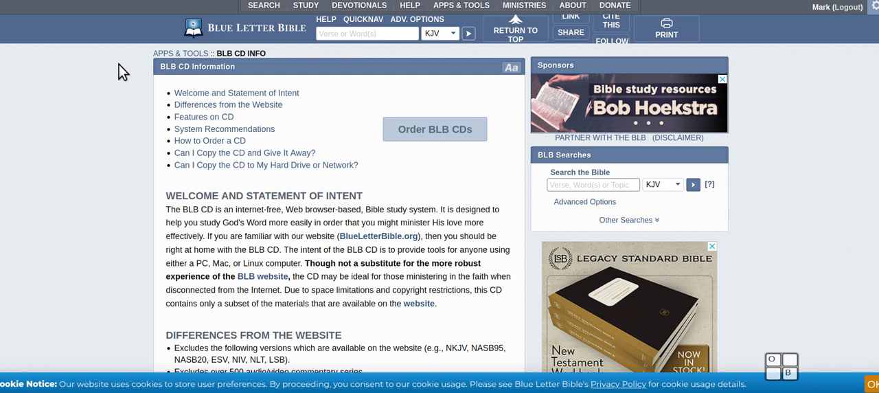
mouse_move(785, 285)
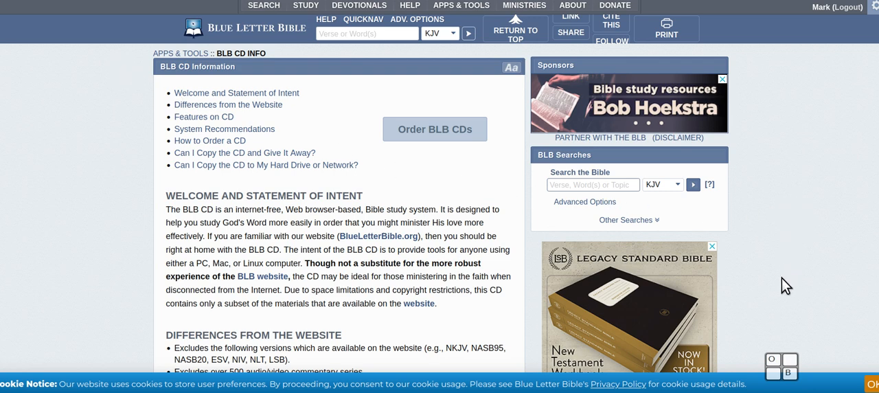
mouse_move(755, 383)
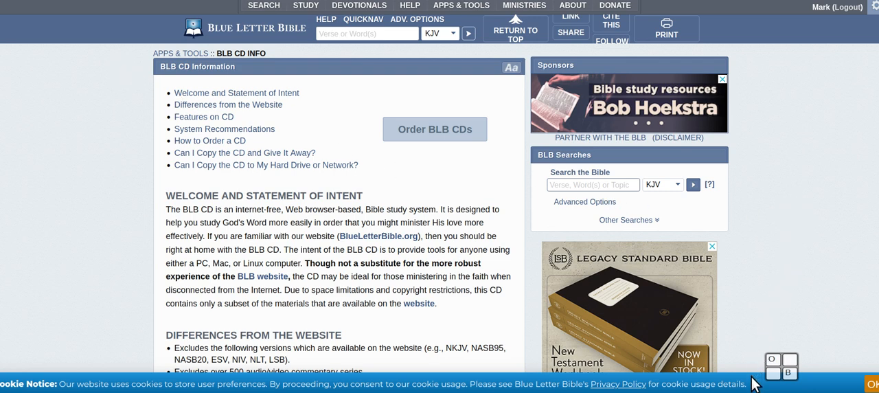